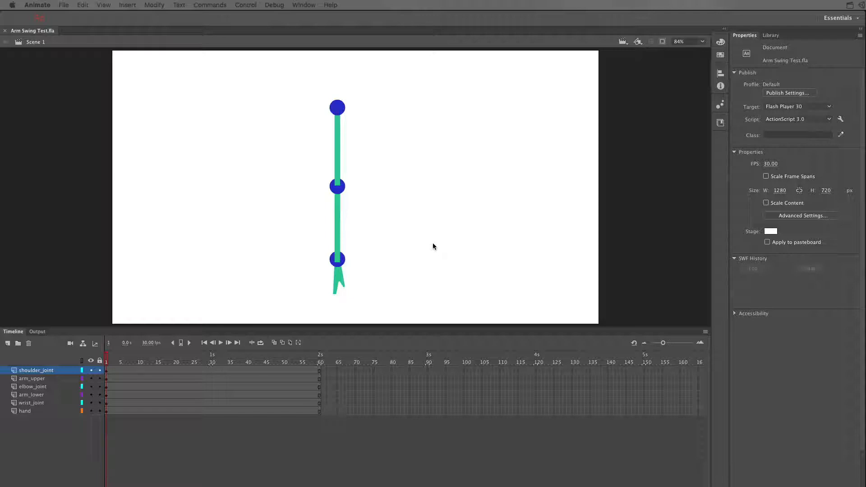
mouse_move(331, 273)
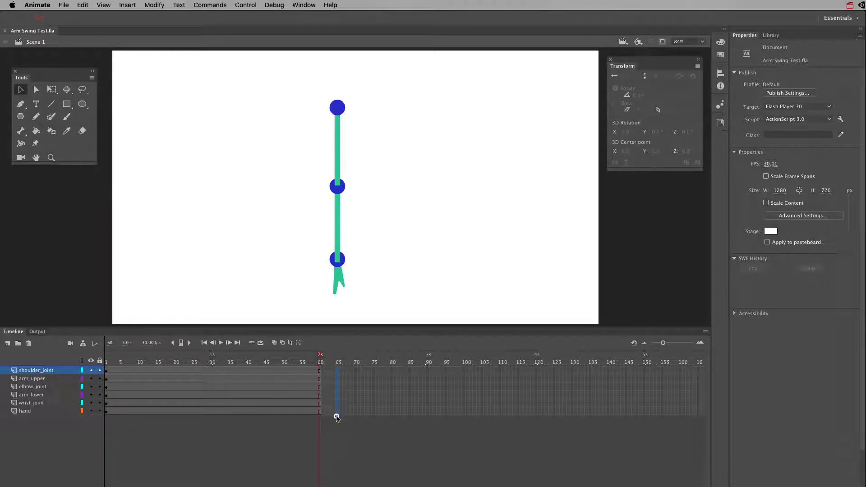
Open the frame menu on the selected frames to insert a keyframe at frame 65
right_click(337, 417)
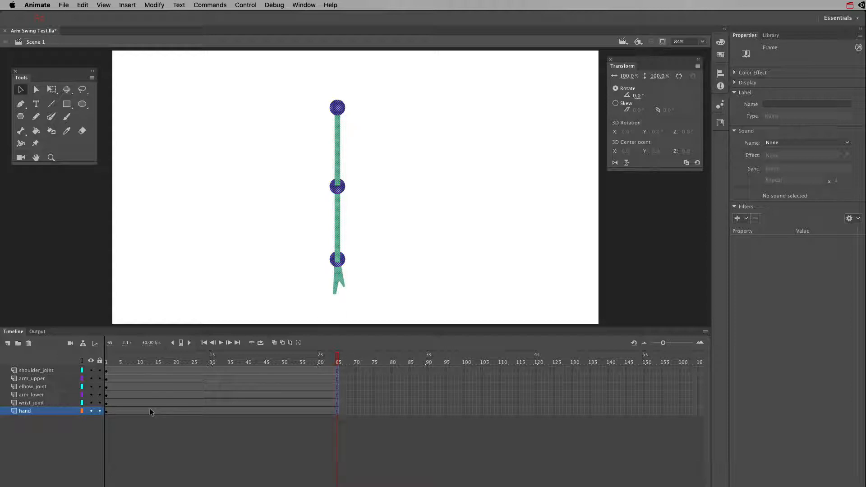
mouse_move(44, 423)
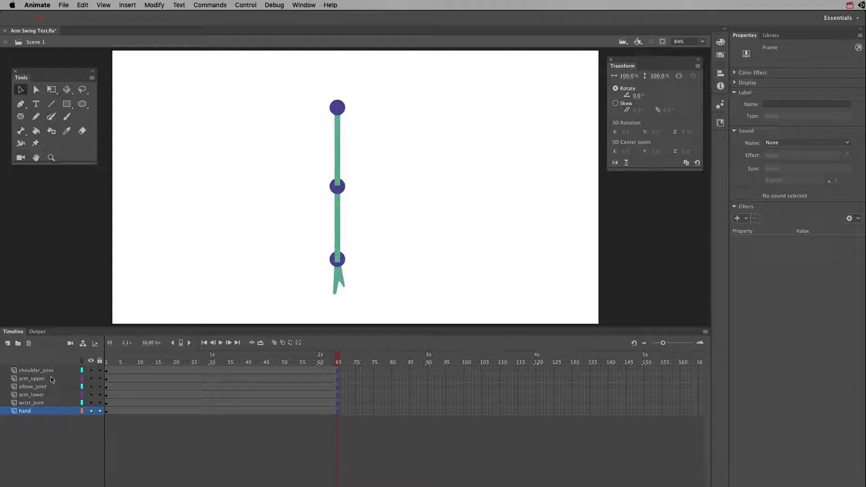
mouse_move(55, 379)
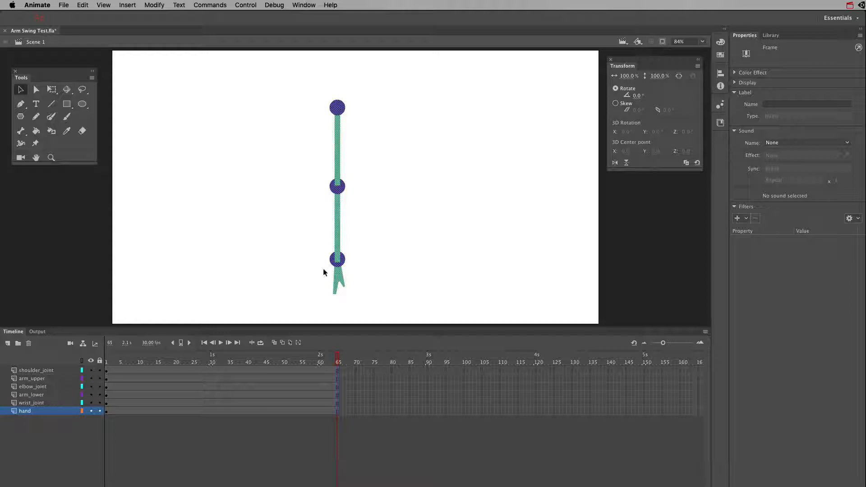
mouse_move(342, 179)
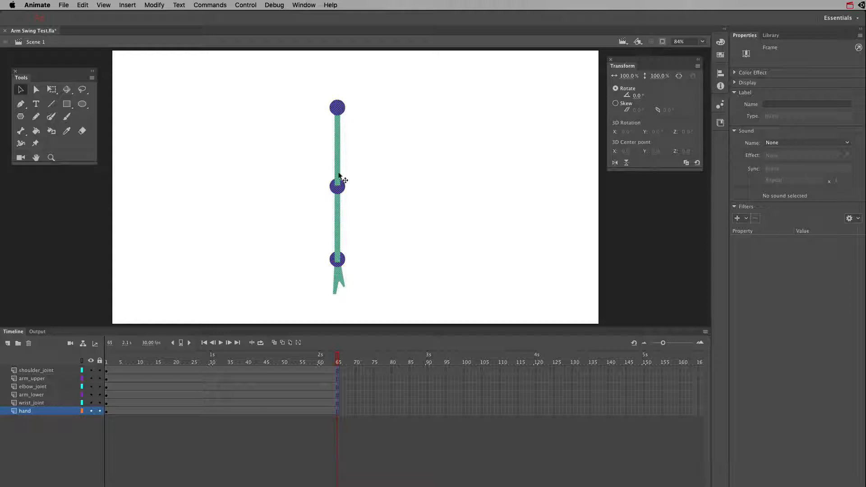
mouse_move(340, 165)
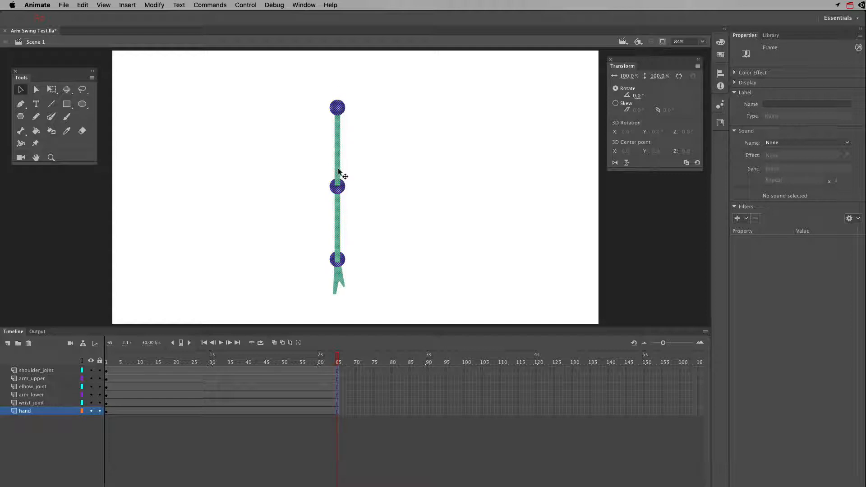
mouse_move(339, 121)
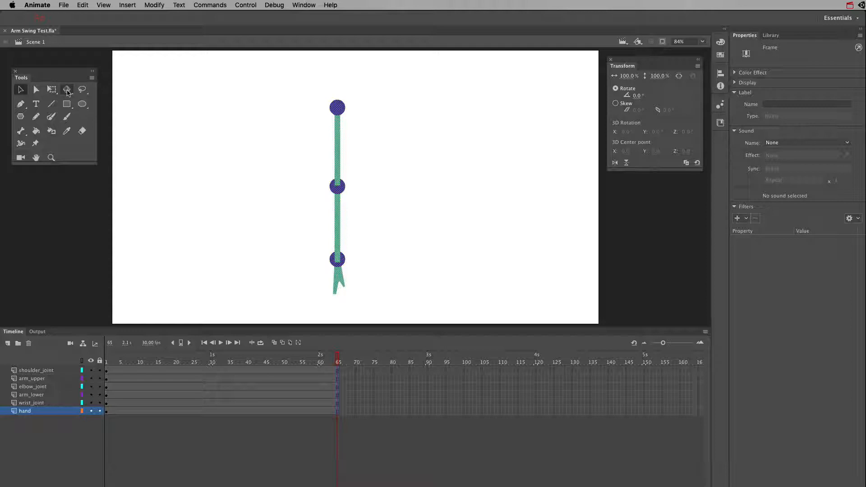
mouse_move(66, 89)
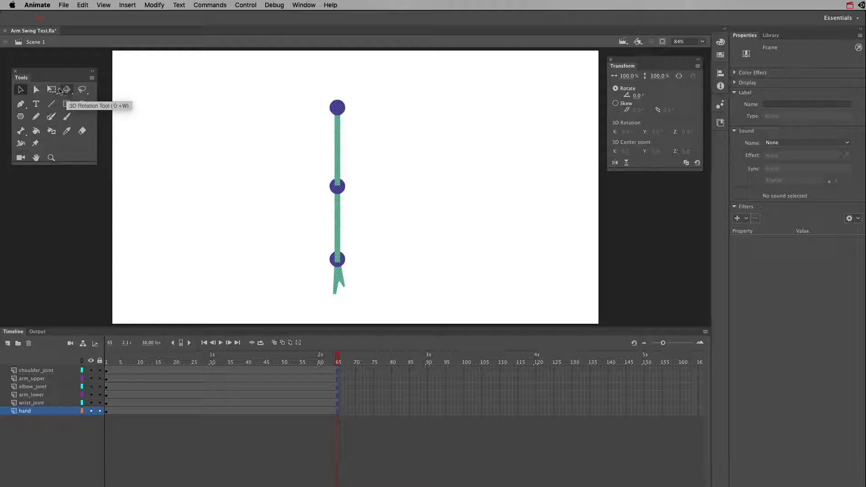
mouse_move(51, 89)
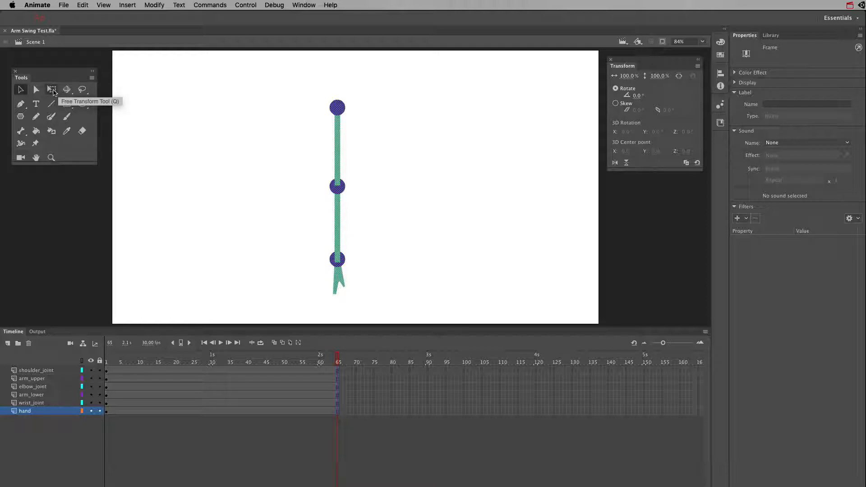
mouse_move(66, 89)
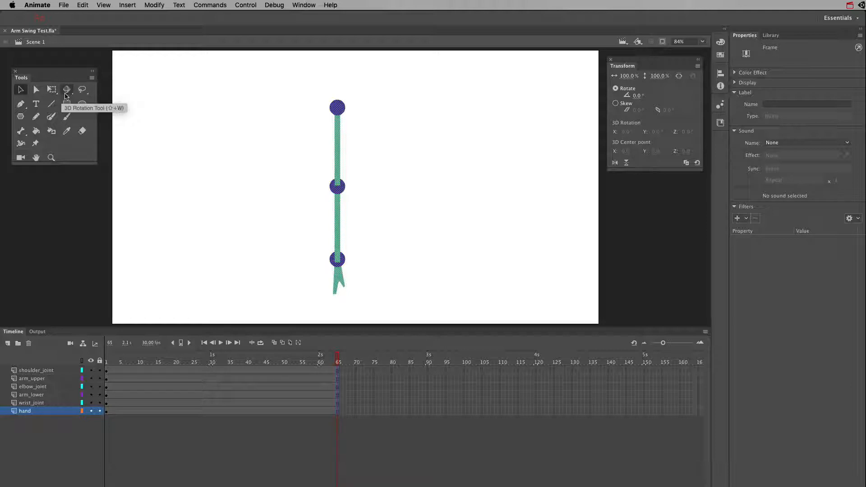
mouse_move(357, 164)
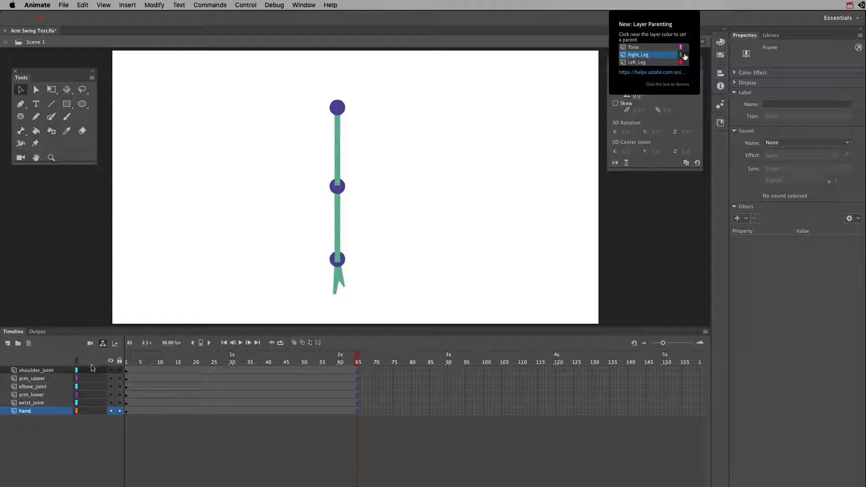
Close the 'New: Layer Parenting' tip popup
click(667, 84)
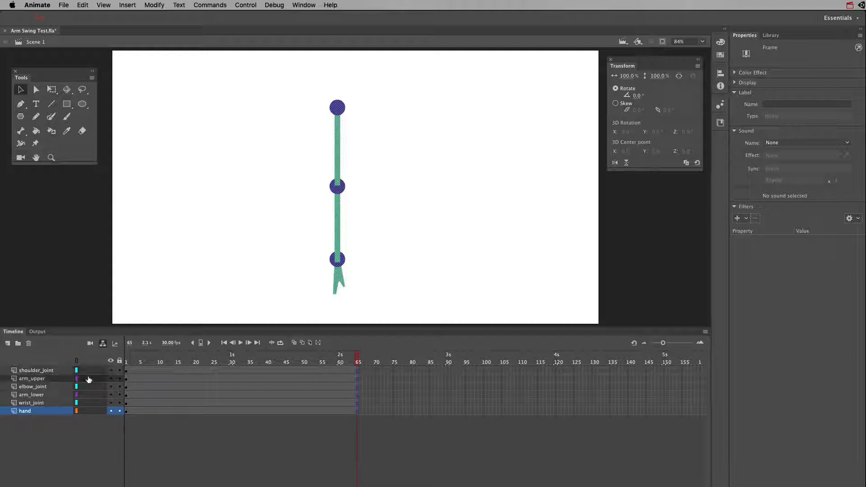
click(35, 370)
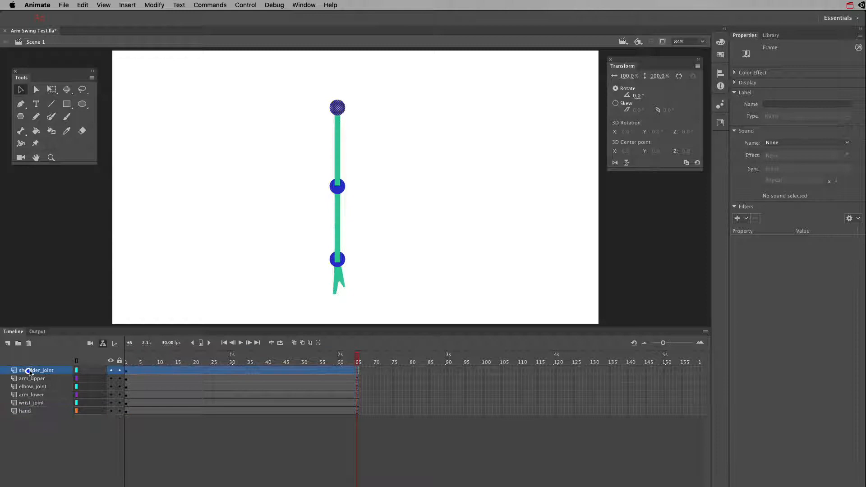
click(32, 386)
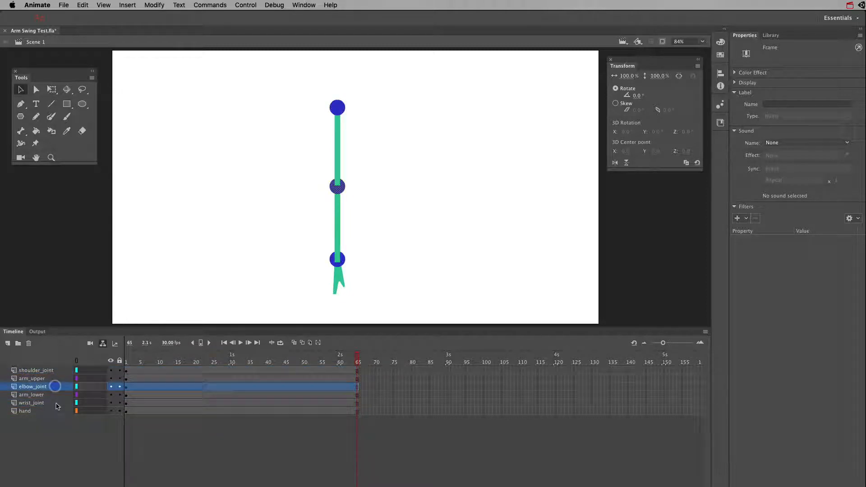
click(31, 403)
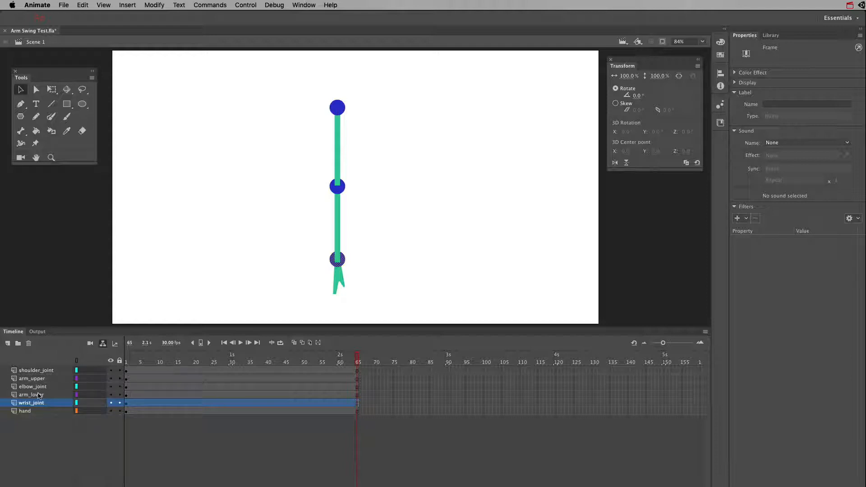
click(31, 394)
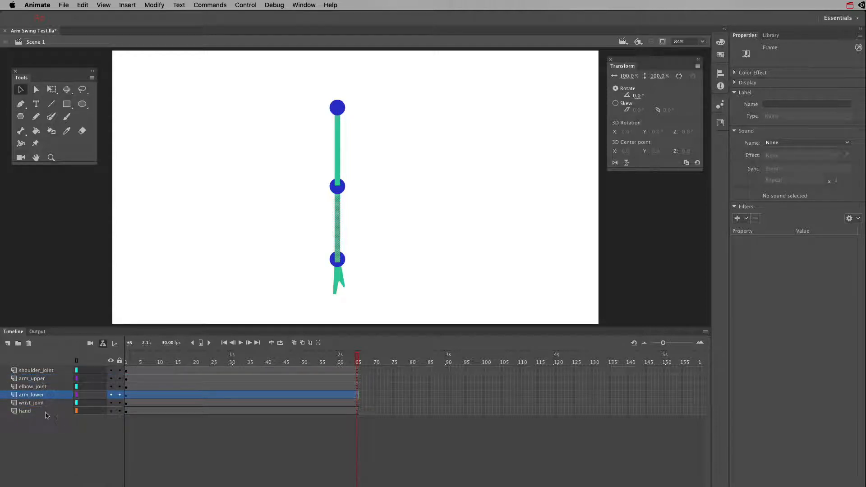
click(35, 370)
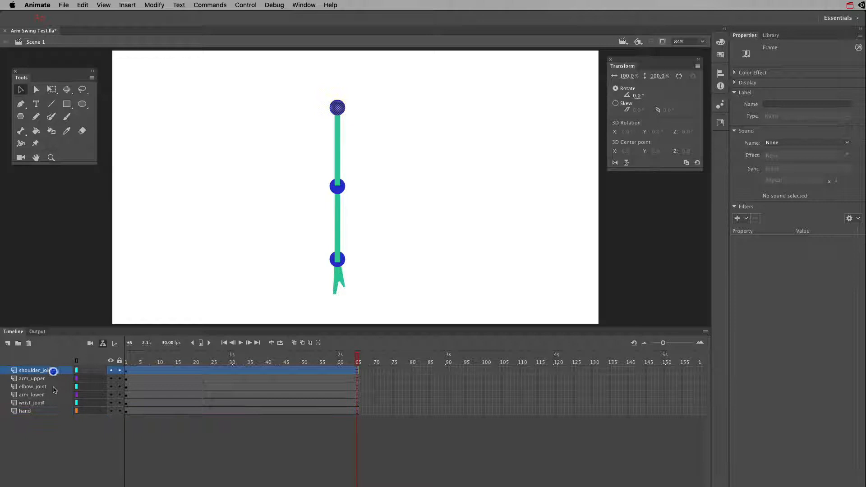
click(25, 411)
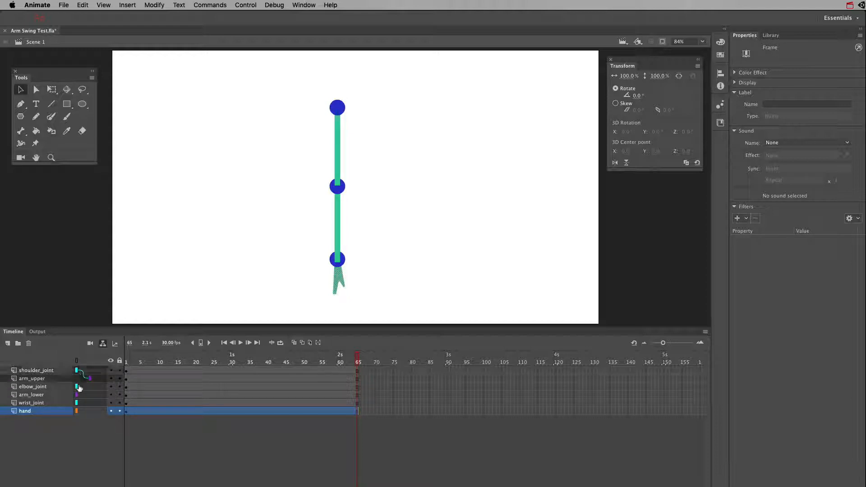
mouse_move(90, 378)
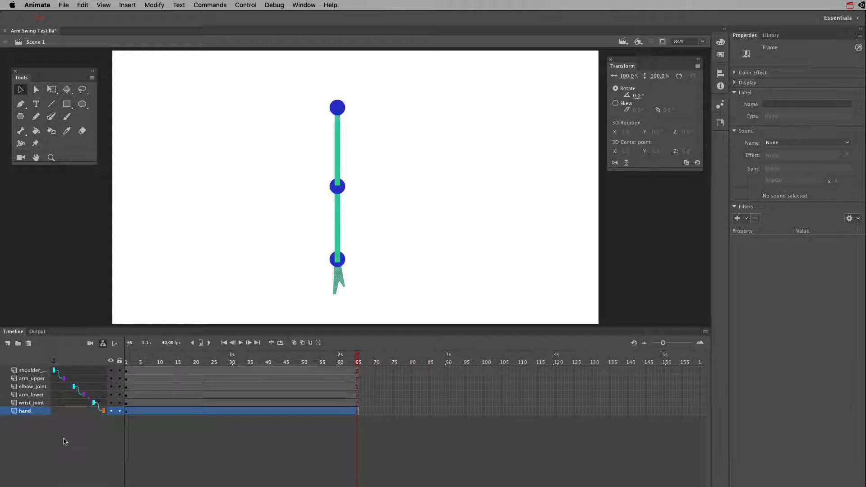
mouse_move(34, 414)
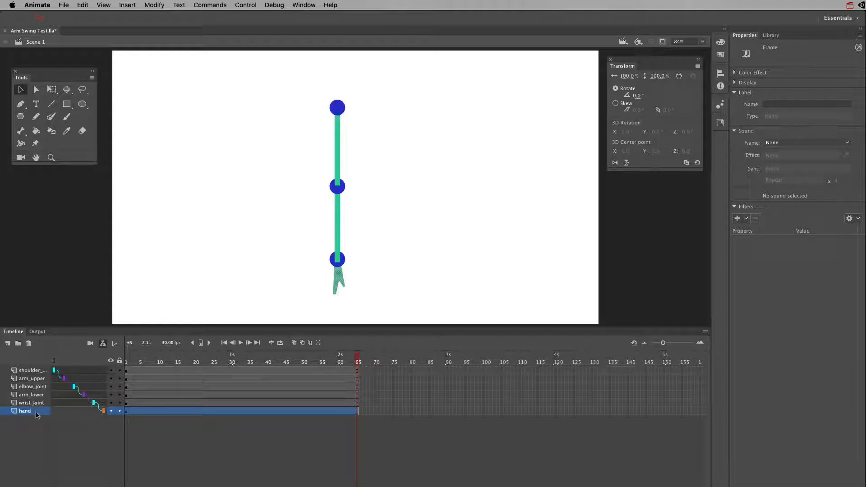
Select the wrist_joint layer in parenting view
click(32, 411)
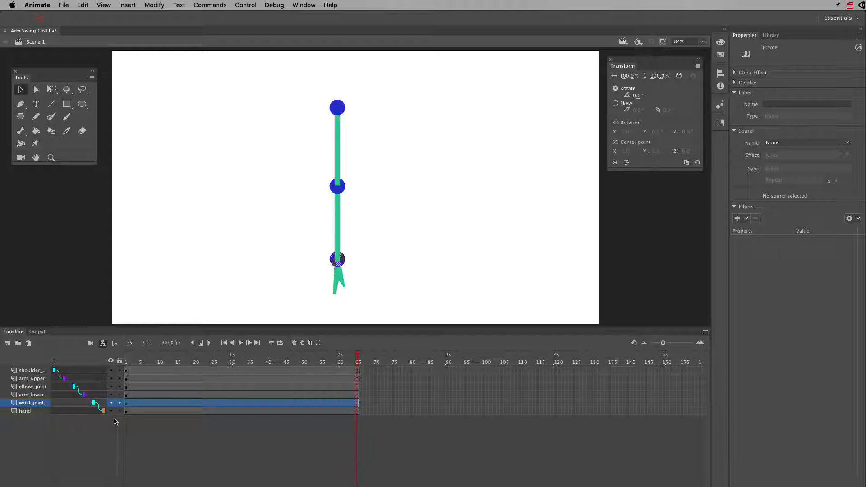
Select the wrist joint, then undo the -15° shoulder rotation at frame 65
click(337, 260)
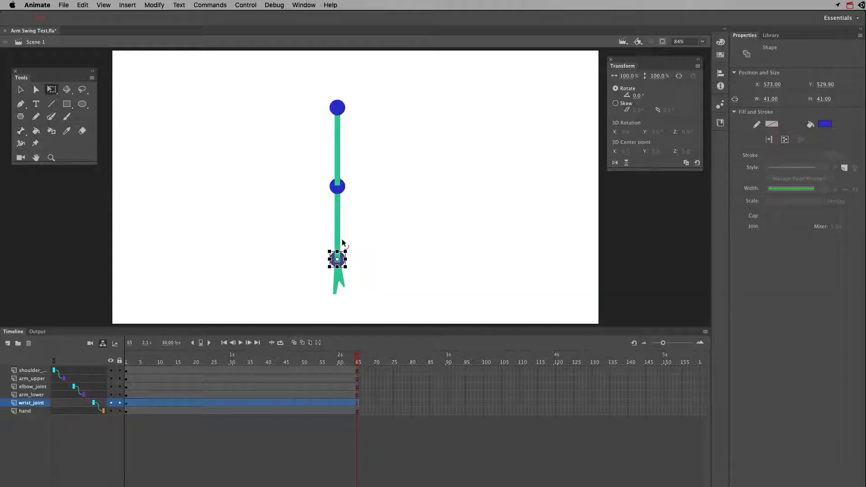
click(32, 370)
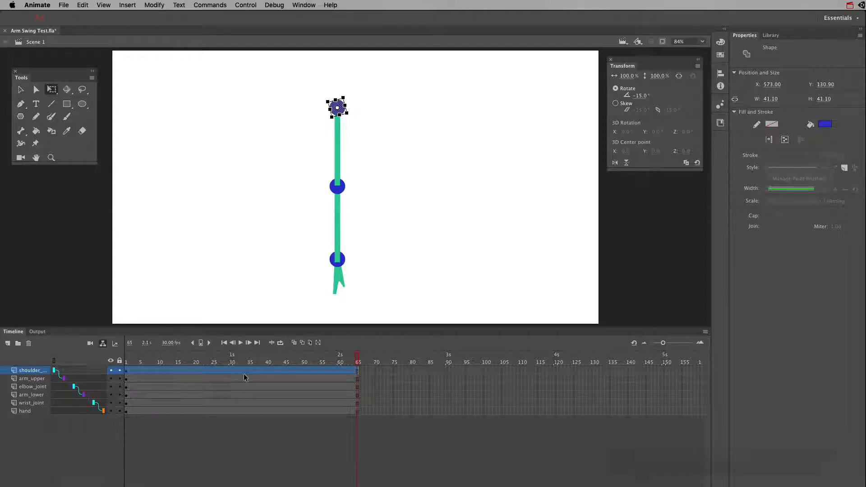
key(cmd+z)
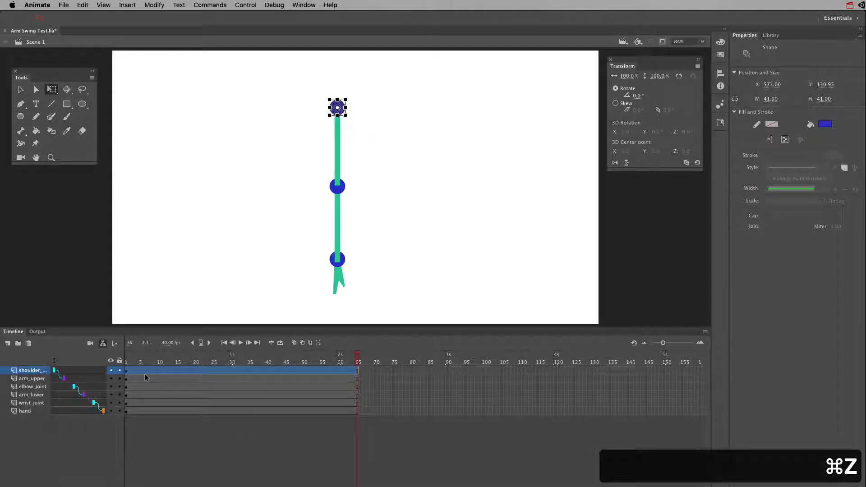
Create a motion tween on shoulder_joint, accepting conversion to a symbol
right_click(190, 371)
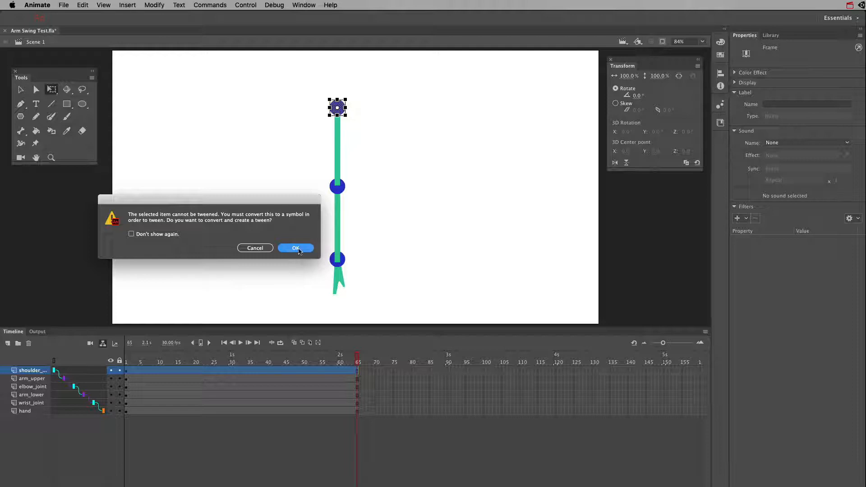
click(296, 248)
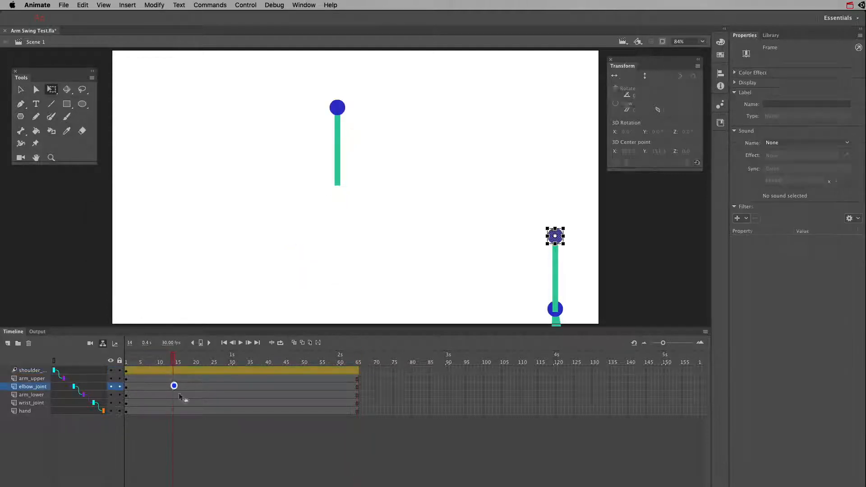
right_click(188, 392)
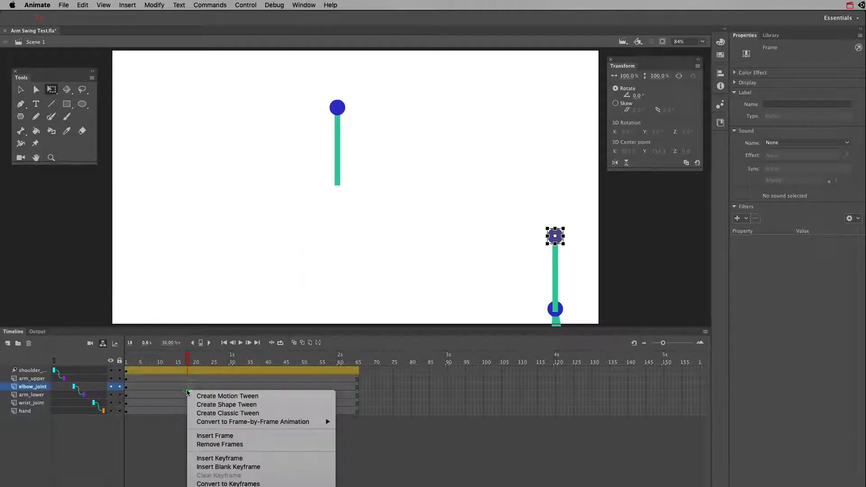
mouse_move(383, 337)
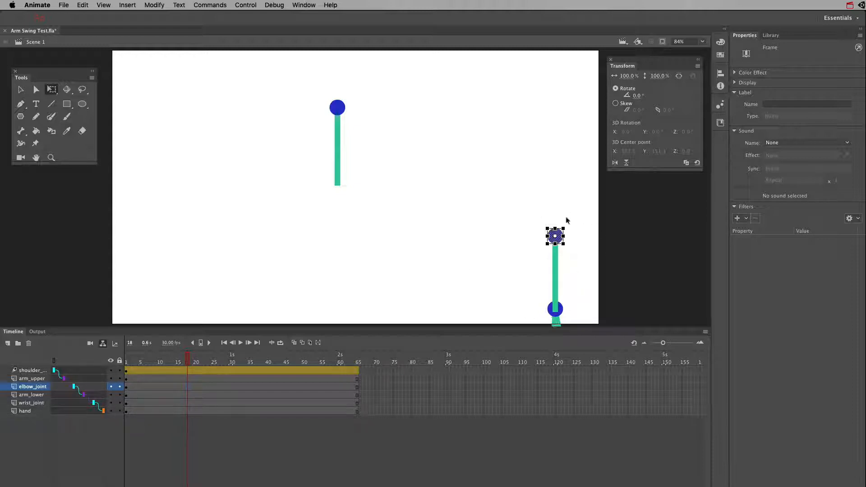
mouse_move(550, 256)
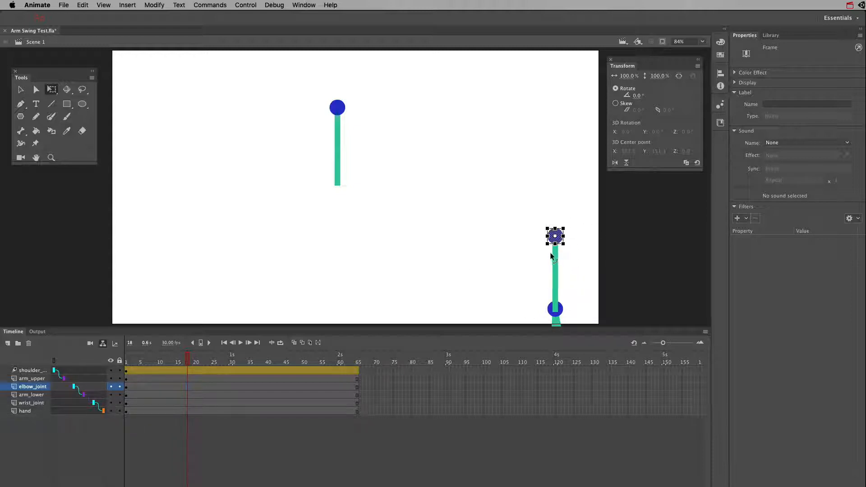
mouse_move(514, 241)
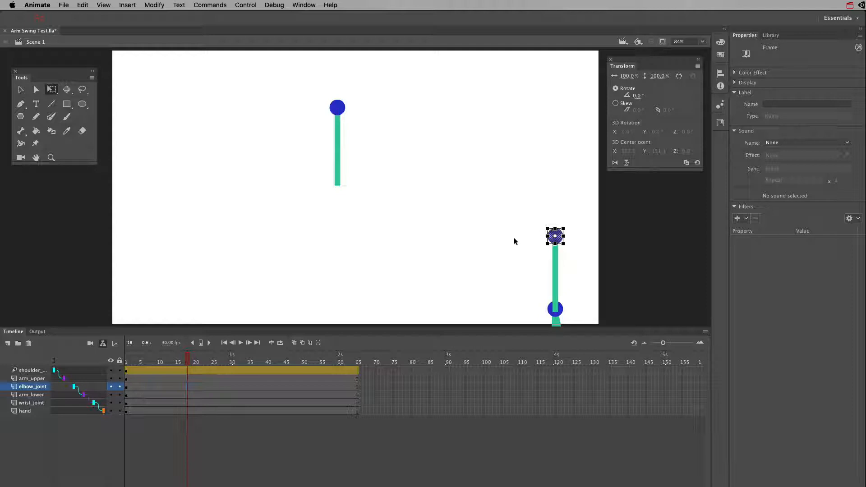
mouse_move(529, 242)
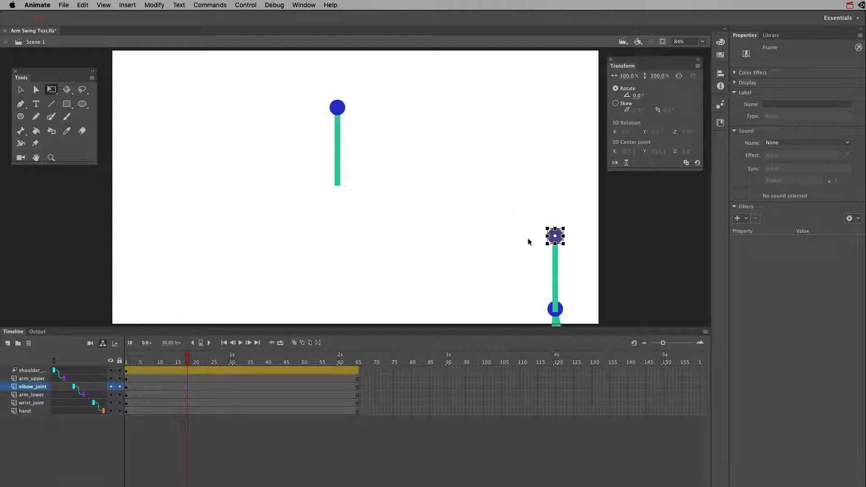
mouse_move(568, 257)
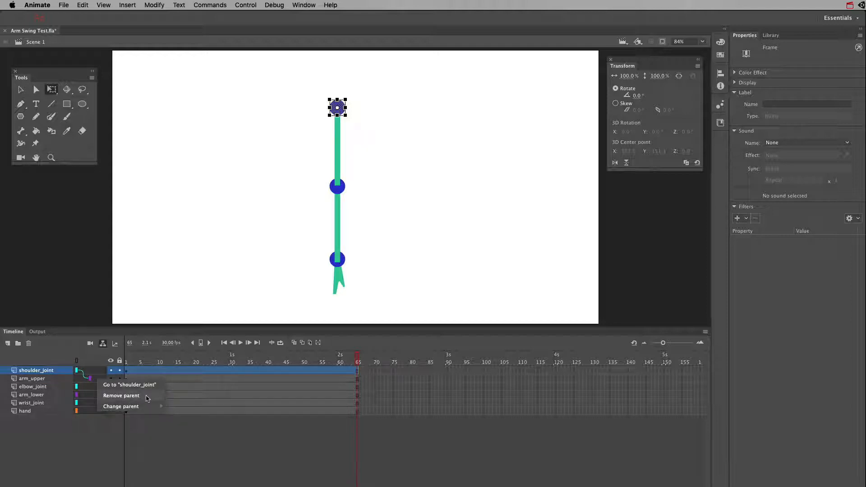
Remove the parent links from two arm layers
click(121, 406)
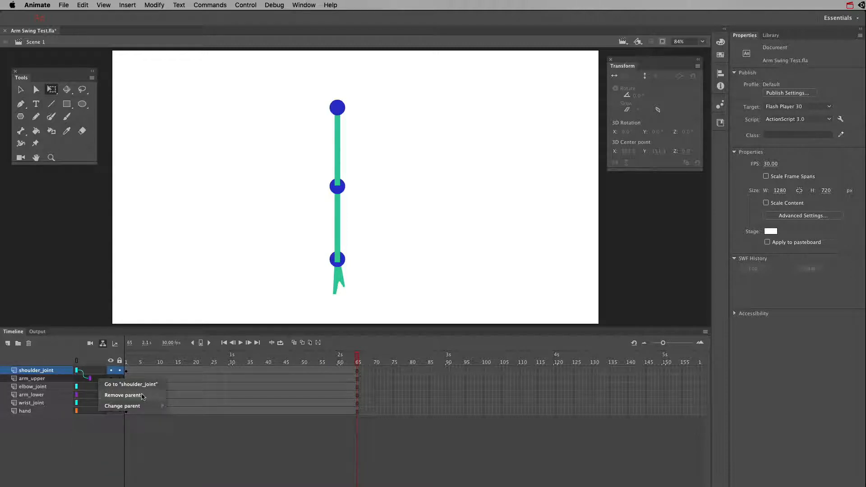
click(123, 396)
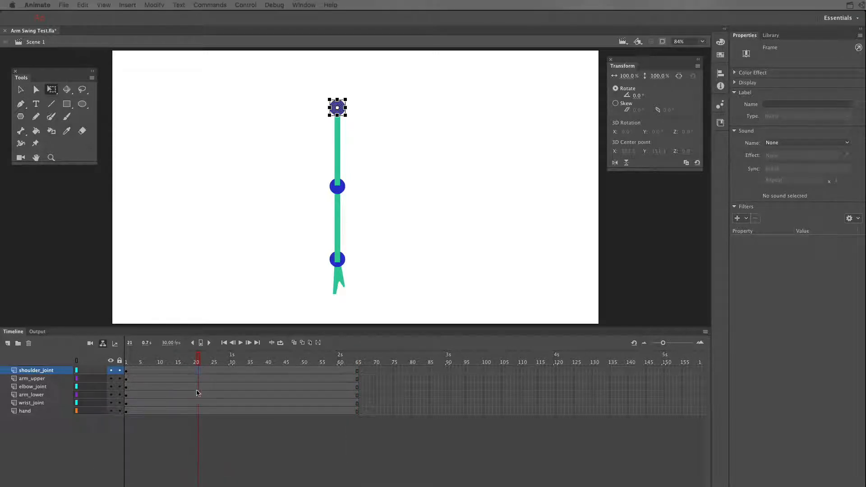
mouse_move(472, 337)
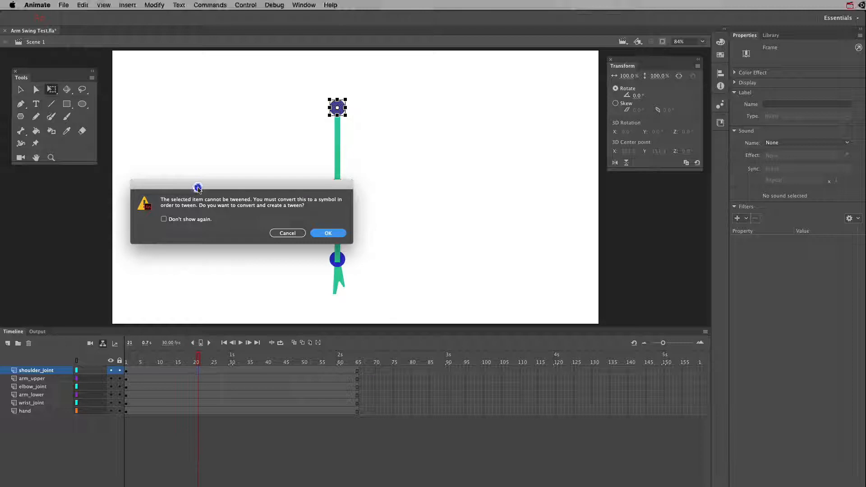
mouse_move(314, 203)
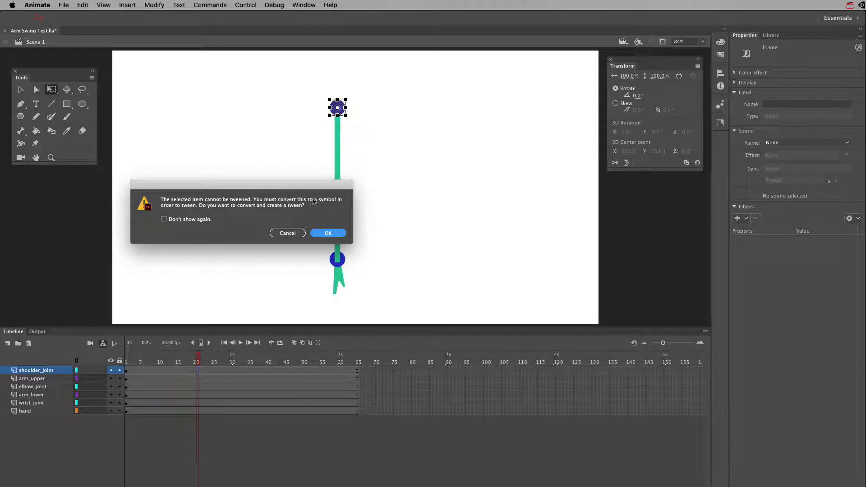
Confirm shoulder_joint symbol conversion and add motion tweens to elbow_joint and wrist_joint
click(327, 233)
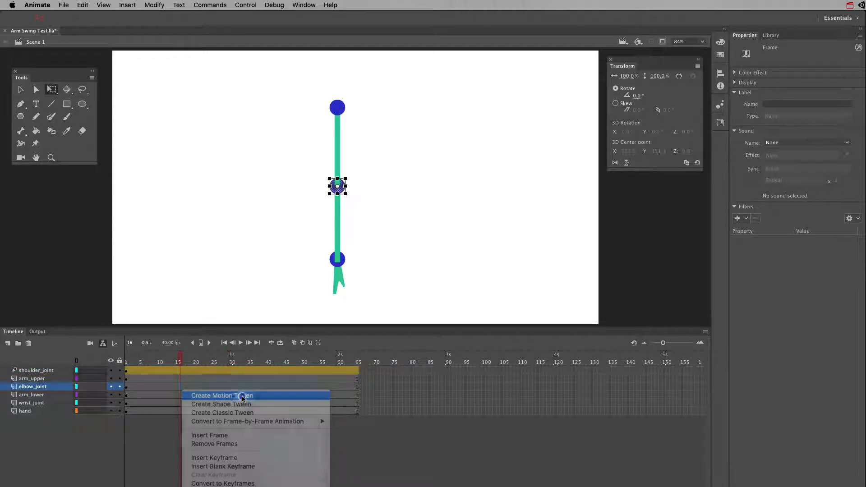
click(222, 395)
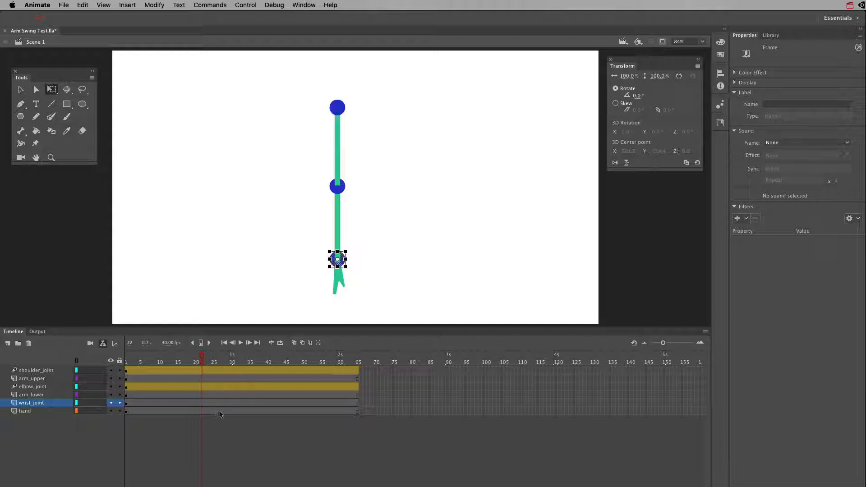
right_click(221, 411)
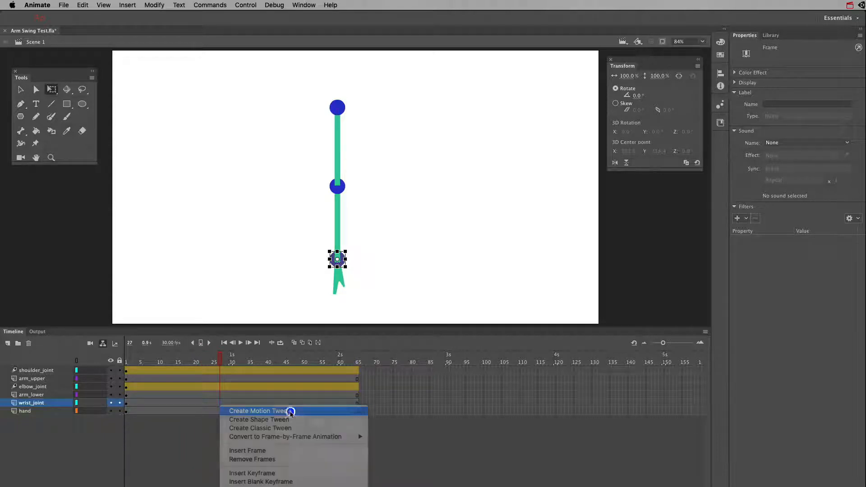
click(260, 411)
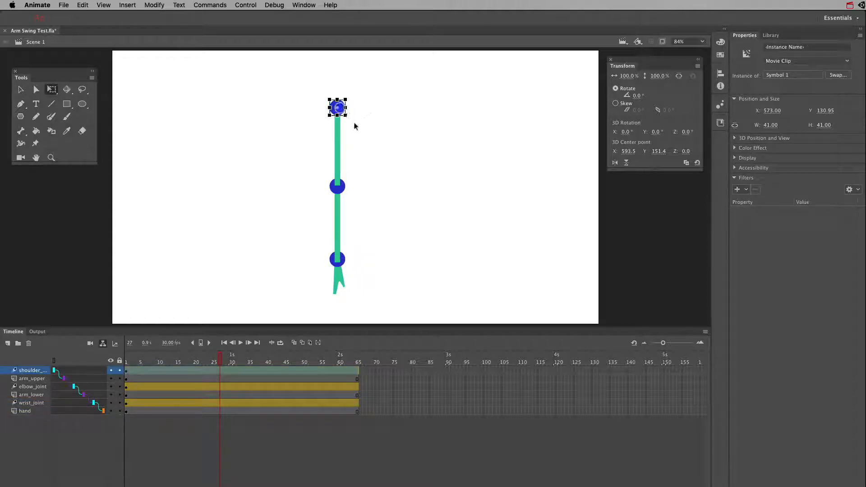
Test-swing the arm from the shoulder at frame 27, then undo it
drag(338, 107, 357, 130)
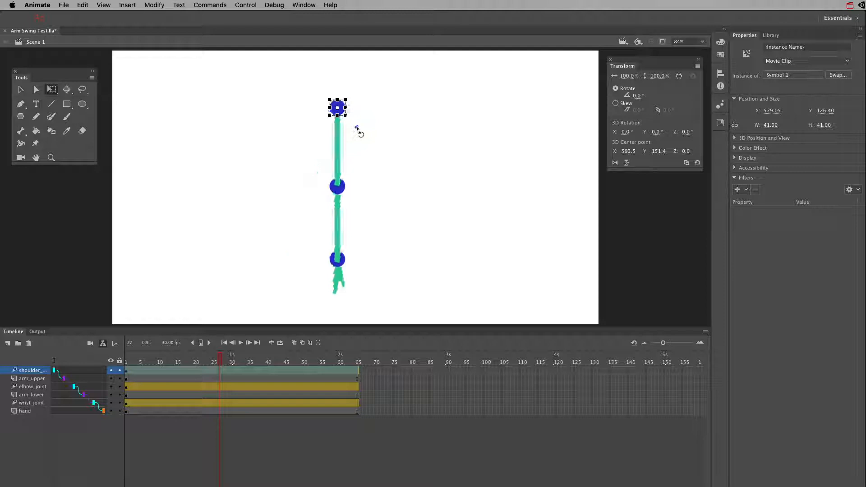
key(cmd+z)
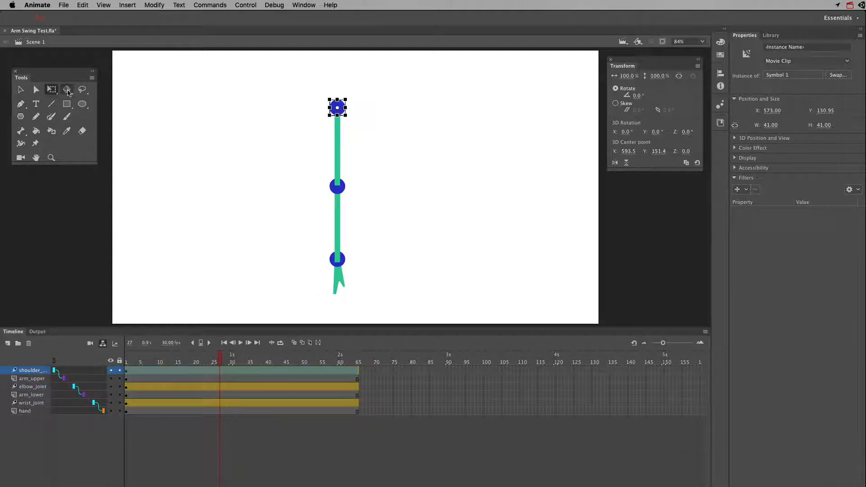
Click near the top of the interface, then undo the last change
click(66, 90)
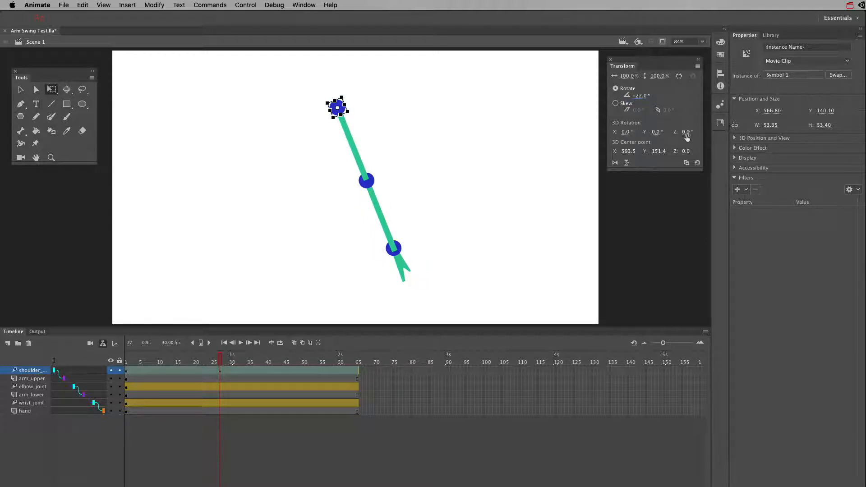
key(cmd+z)
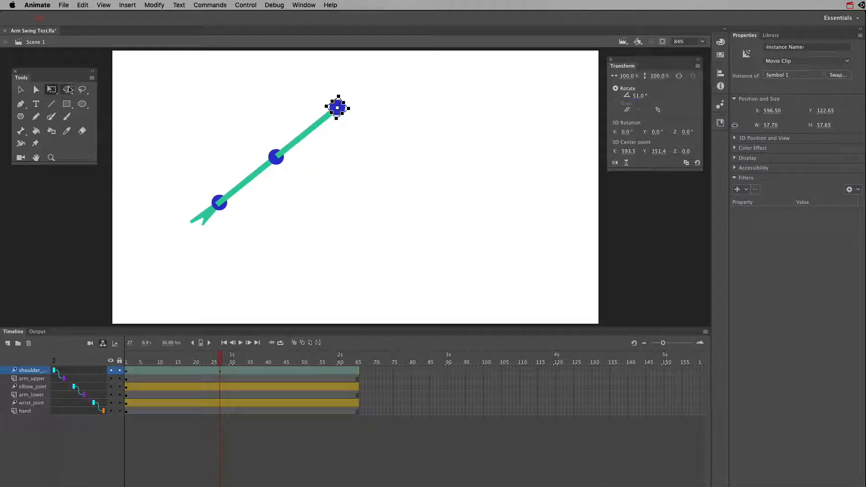
mouse_move(67, 89)
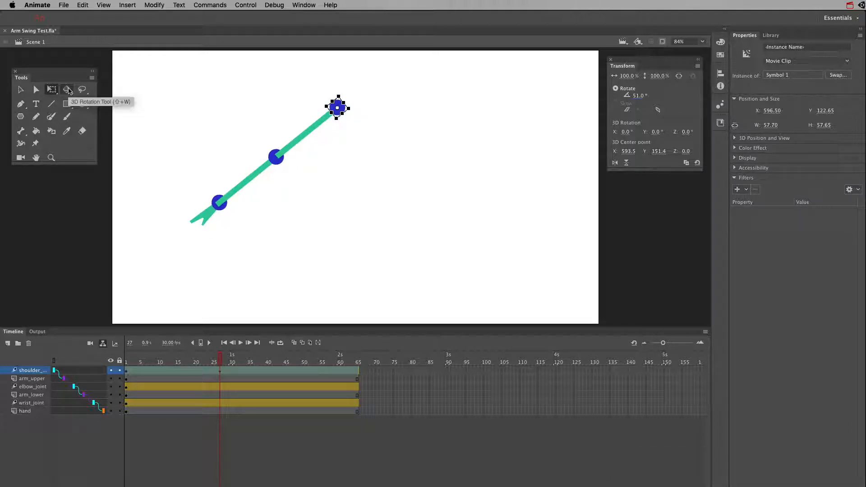